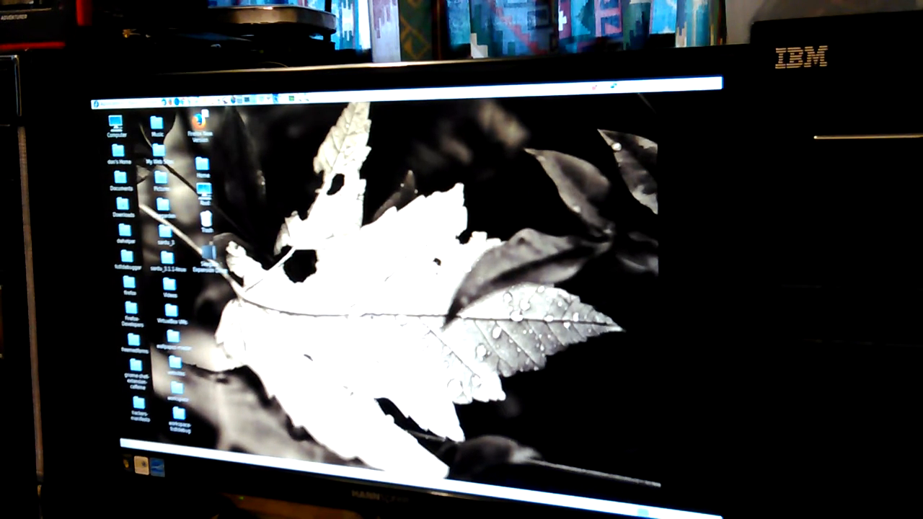
mouse_move(678, 378)
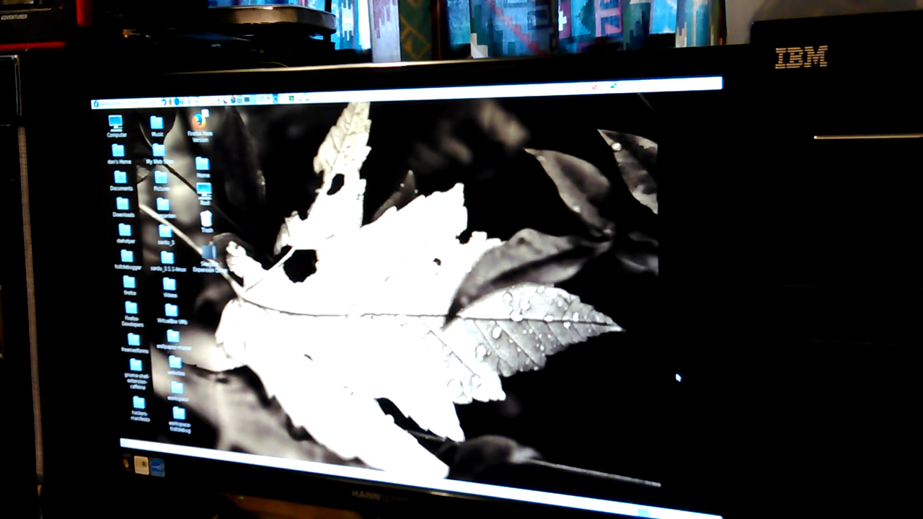